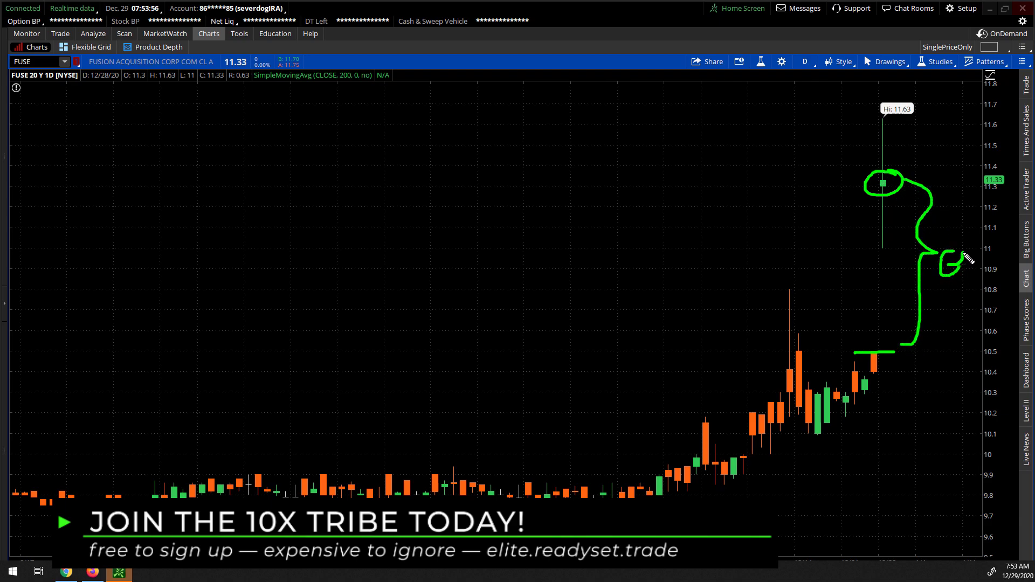
- Open the All Products trade page for FUSE from the Trade tab
left_click_drag(944, 264, 983, 264)
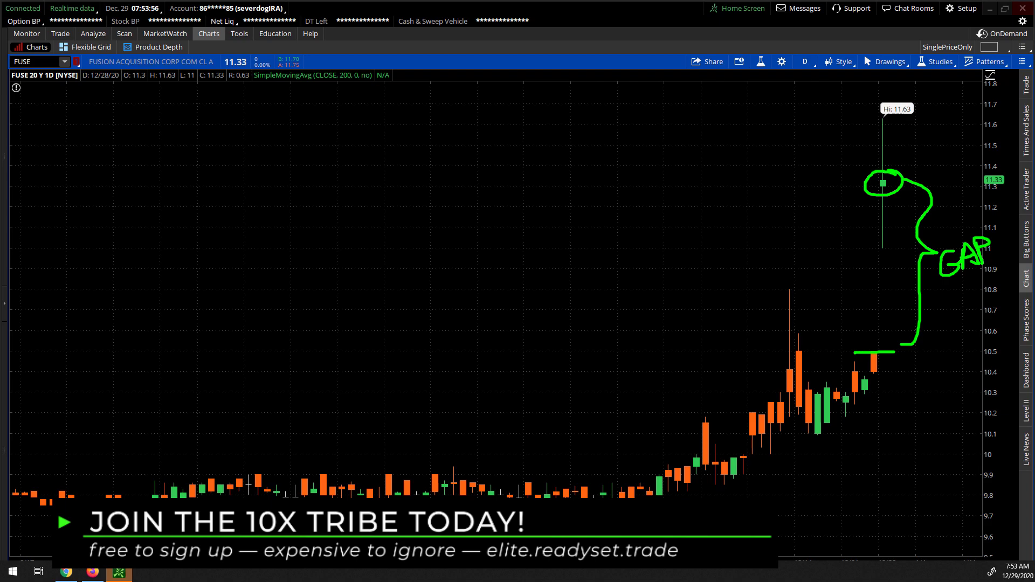
mouse_move(848, 358)
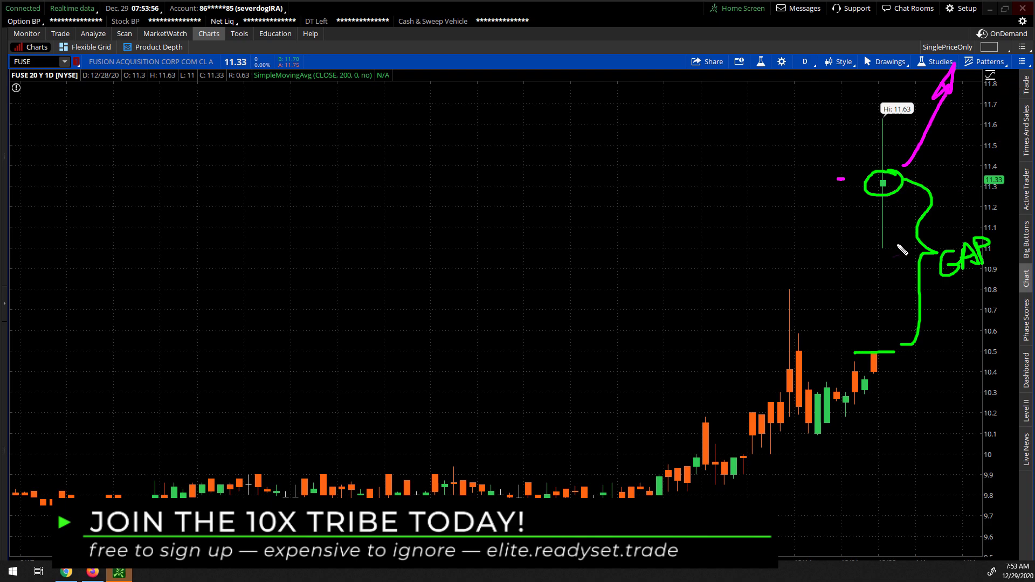
mouse_move(924, 352)
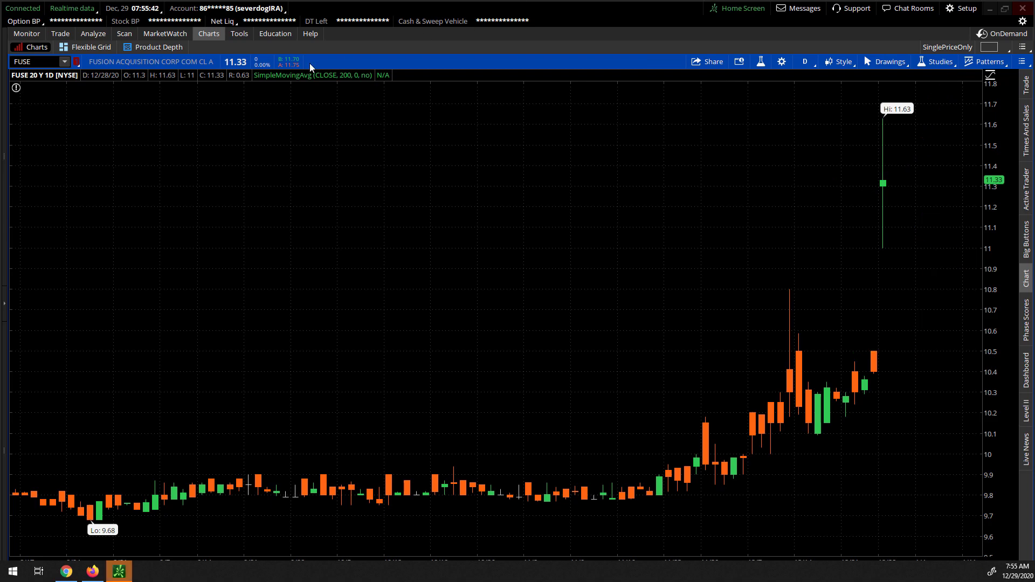
left_click(60, 33)
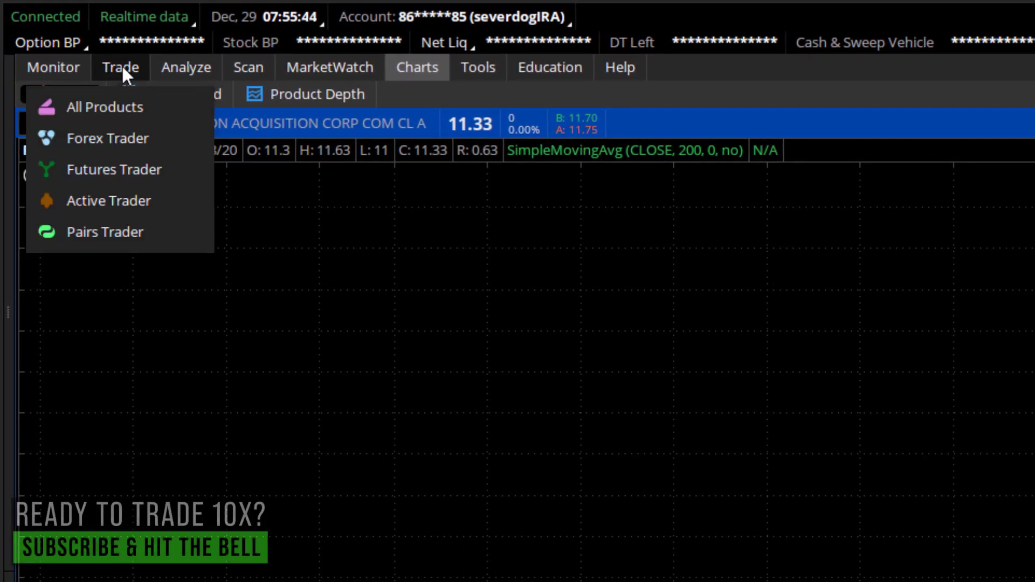
left_click(104, 106)
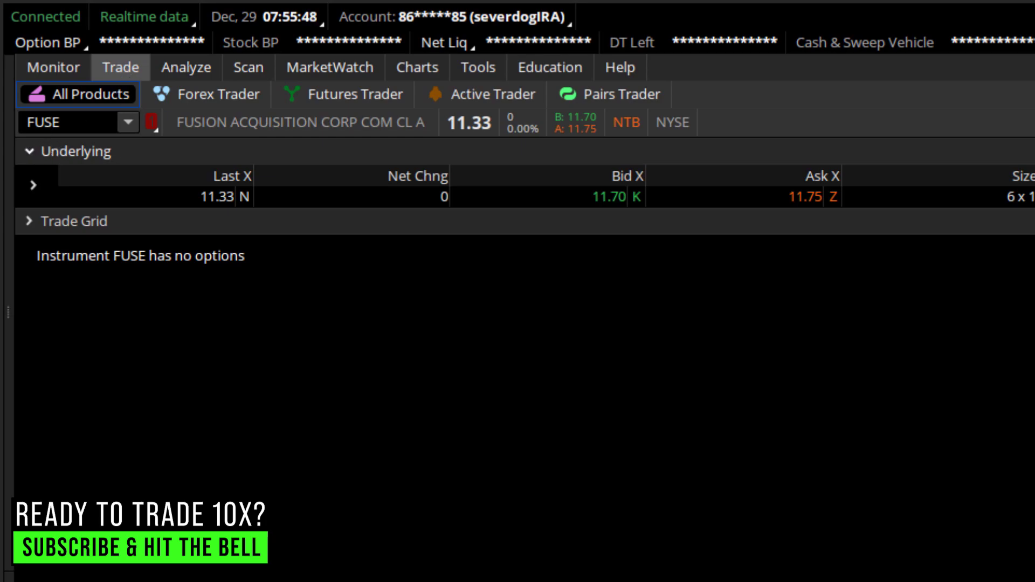
mouse_move(483, 214)
type("11.")
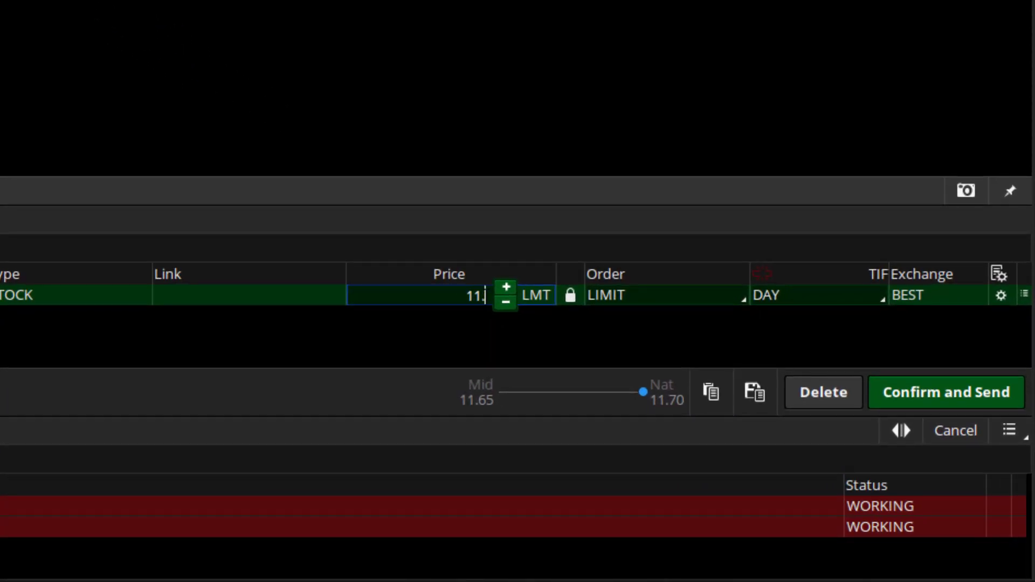
- Set the FUSE 100-share buy order to a 10.50 limit, good till cancelled
type("10")
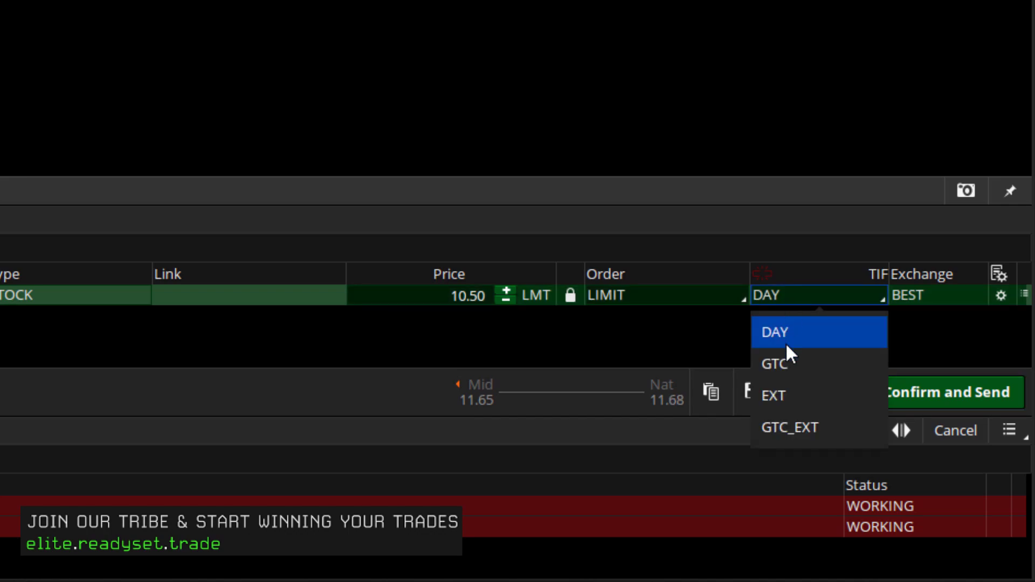
mouse_move(792, 364)
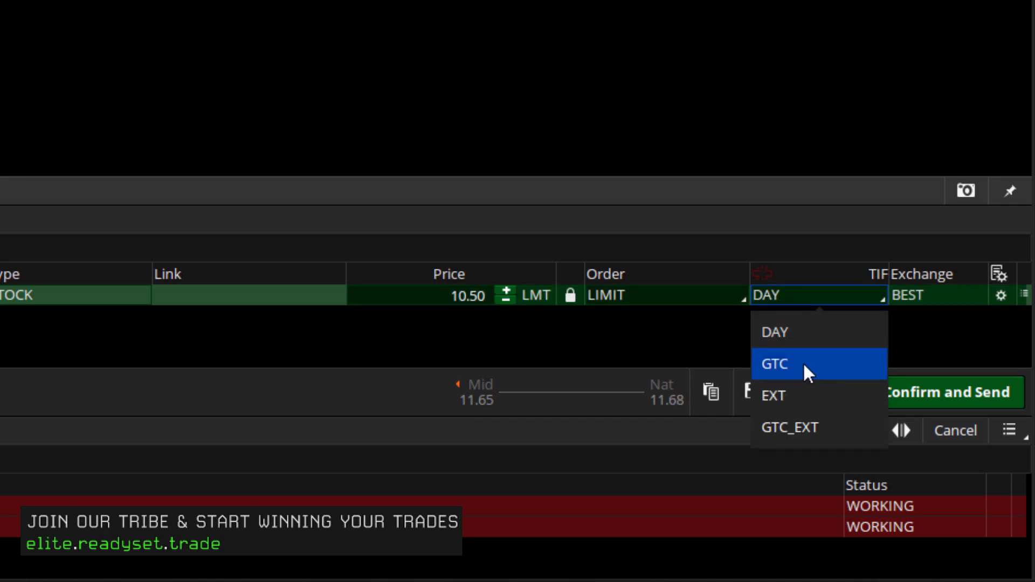
left_click(773, 363)
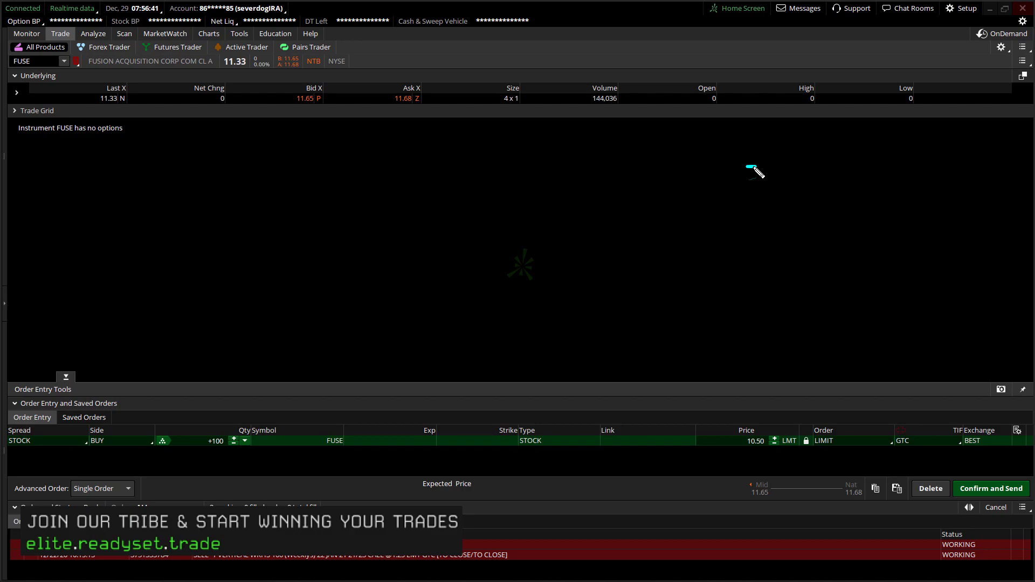
mouse_move(835, 170)
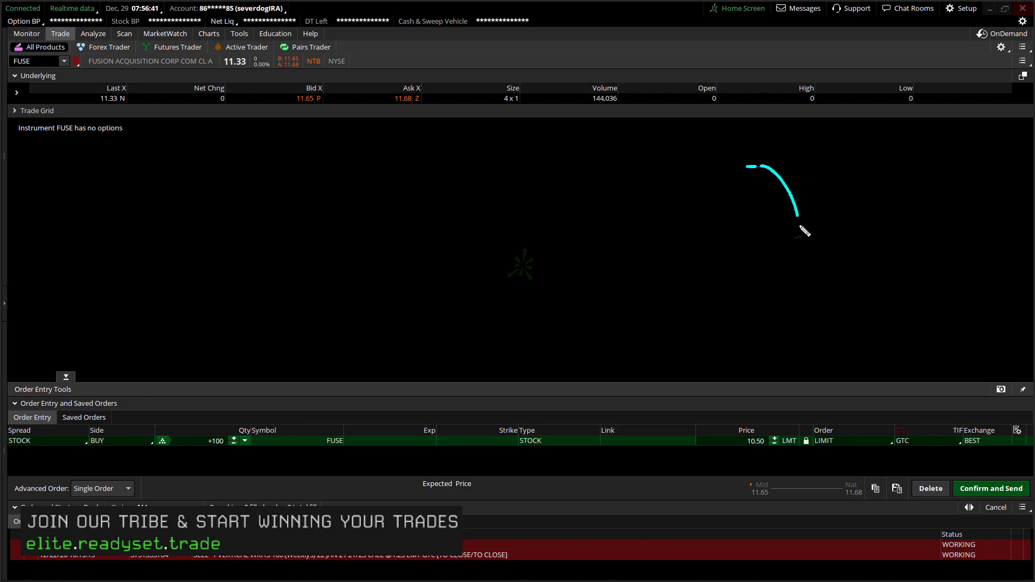
left_click_drag(800, 231, 809, 323)
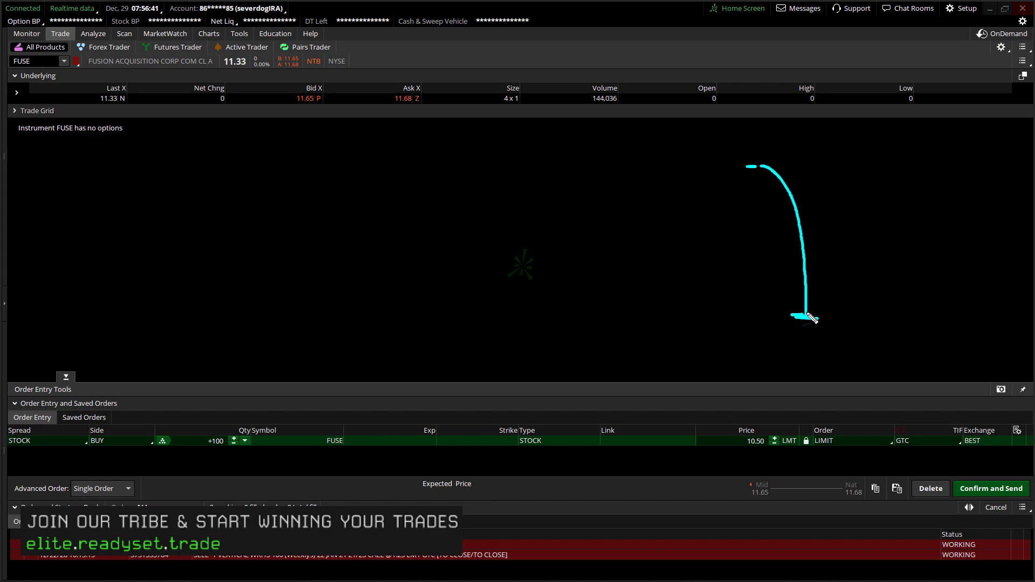
left_click_drag(799, 317, 845, 197)
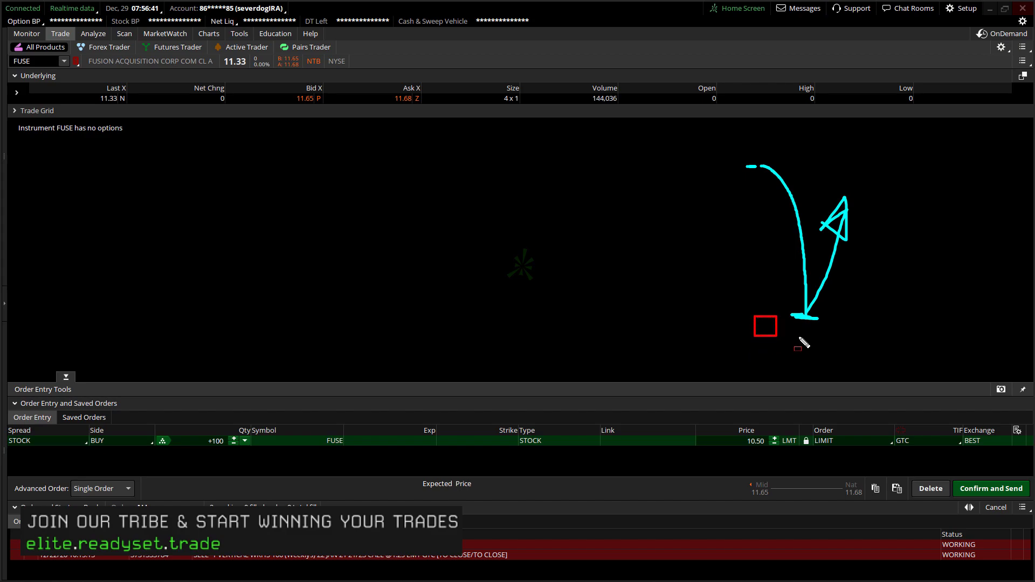
left_click_drag(766, 326, 889, 334)
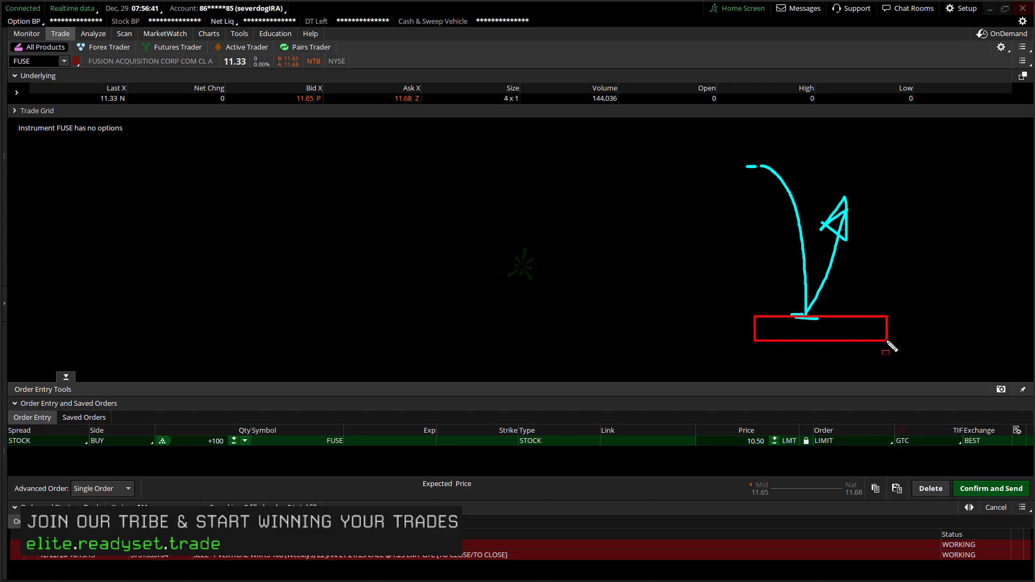
mouse_move(772, 330)
type("/C")
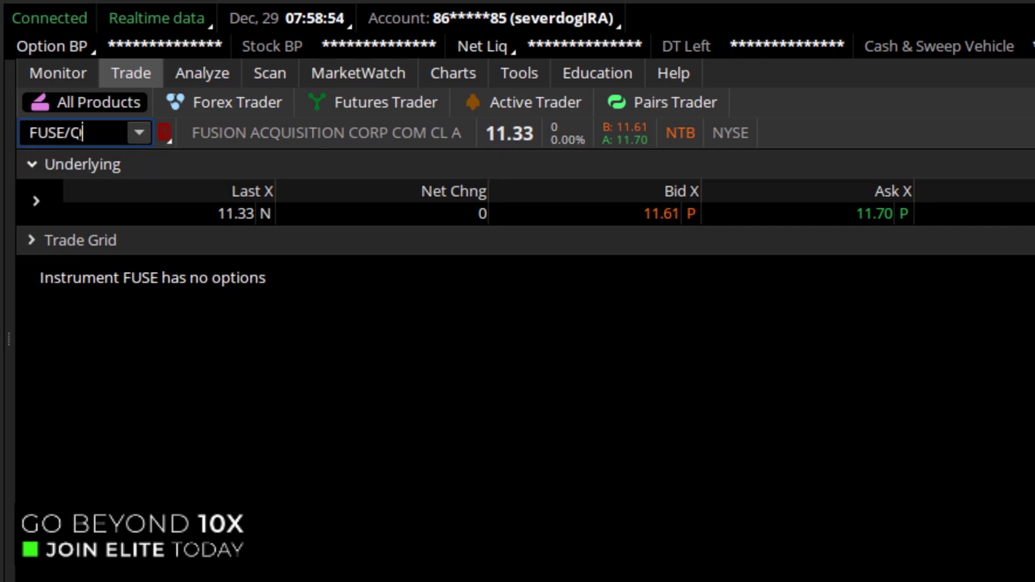
- Load the FUSE/WS warrant symbol and view its price chart
type("WS")
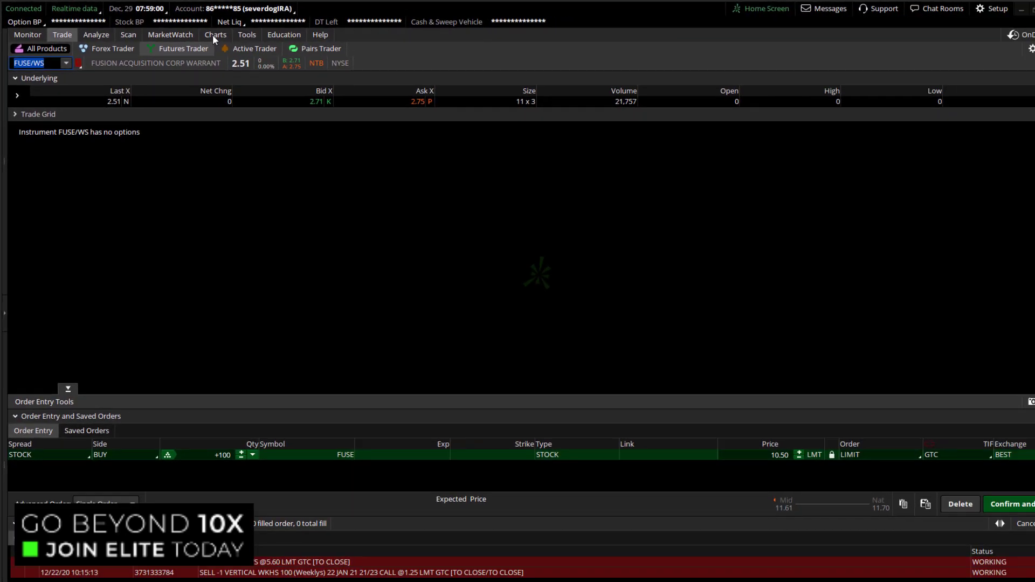
left_click(214, 35)
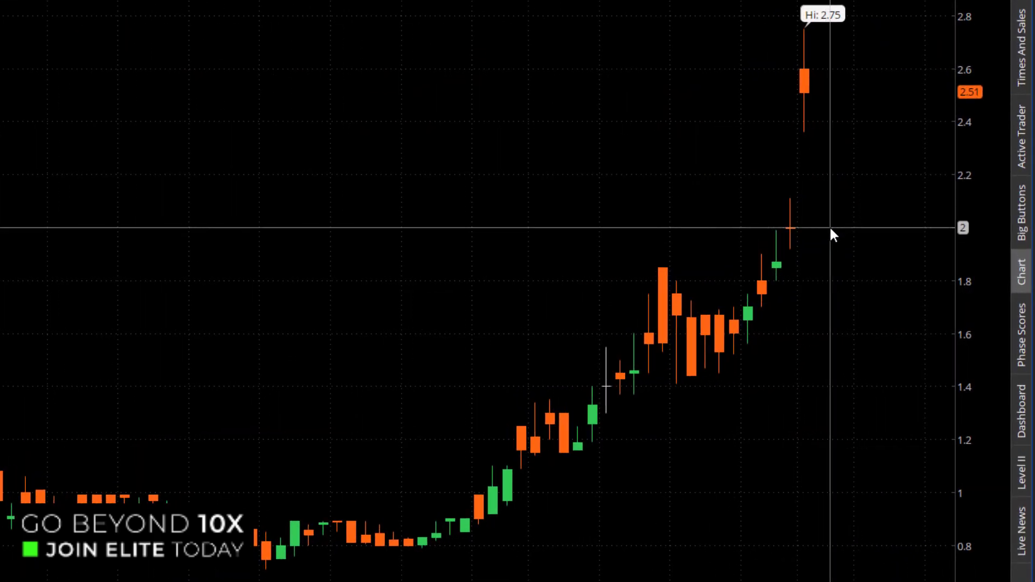
mouse_move(838, 100)
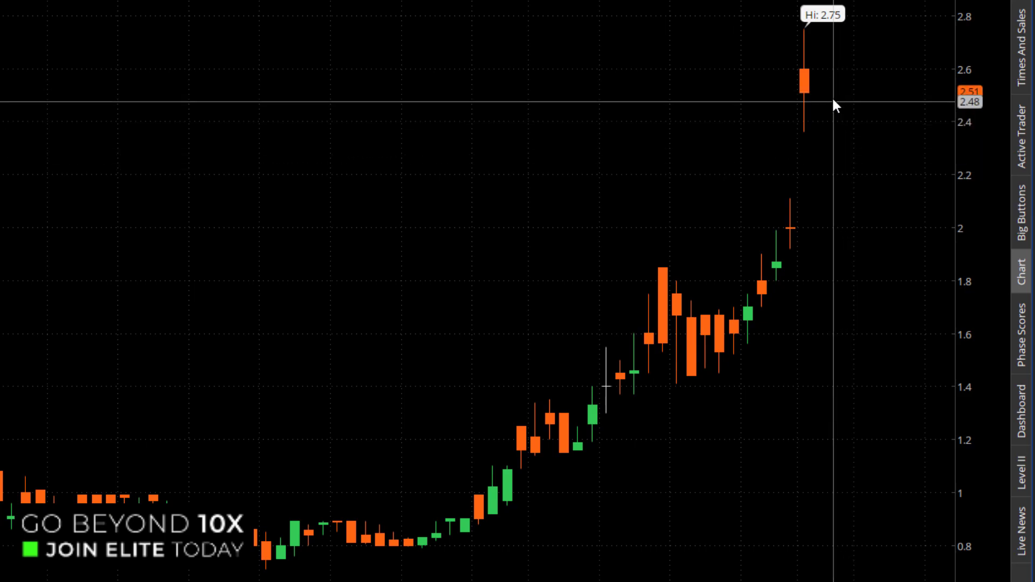
mouse_move(851, 235)
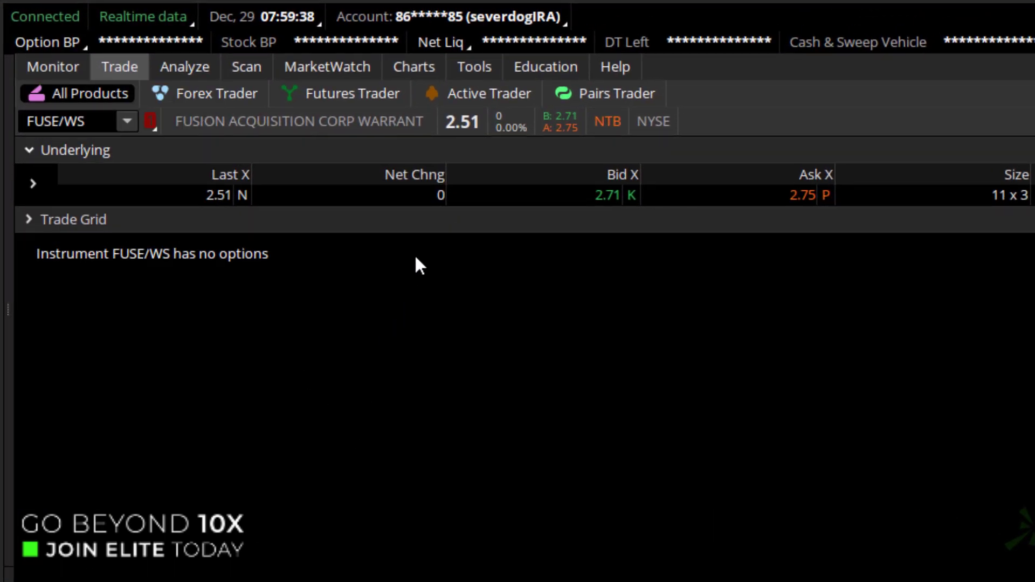
- Create a FUSE/WS buy order at a 2.00 GTC limit and bring up its confirmation
right_click(759, 194)
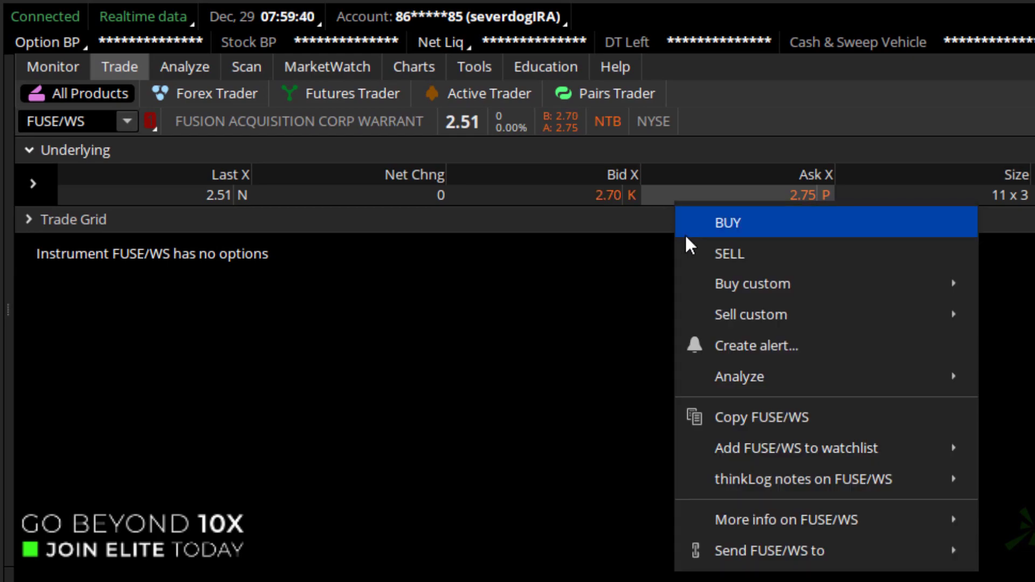
left_click(726, 221)
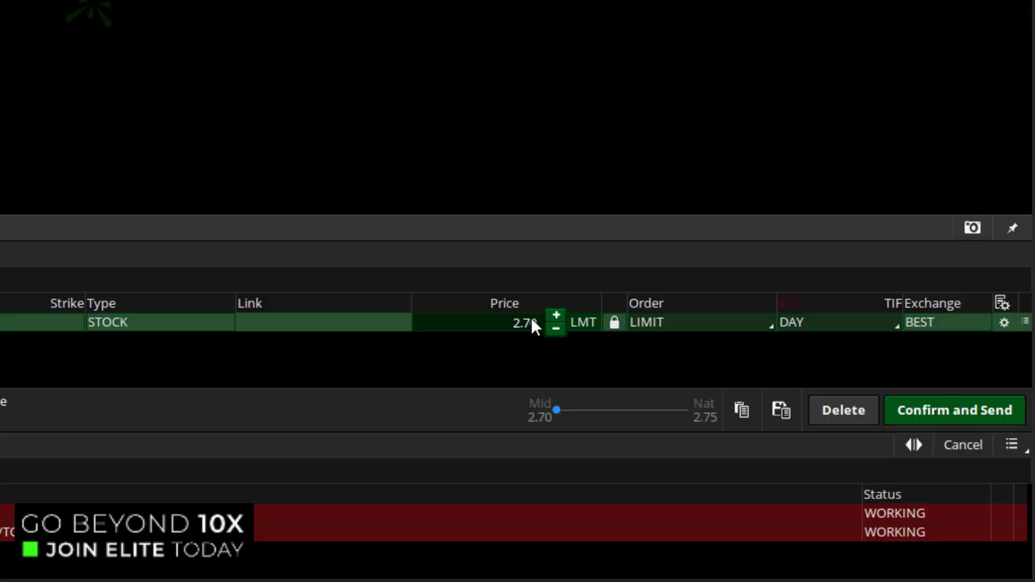
left_click(501, 322)
type("2")
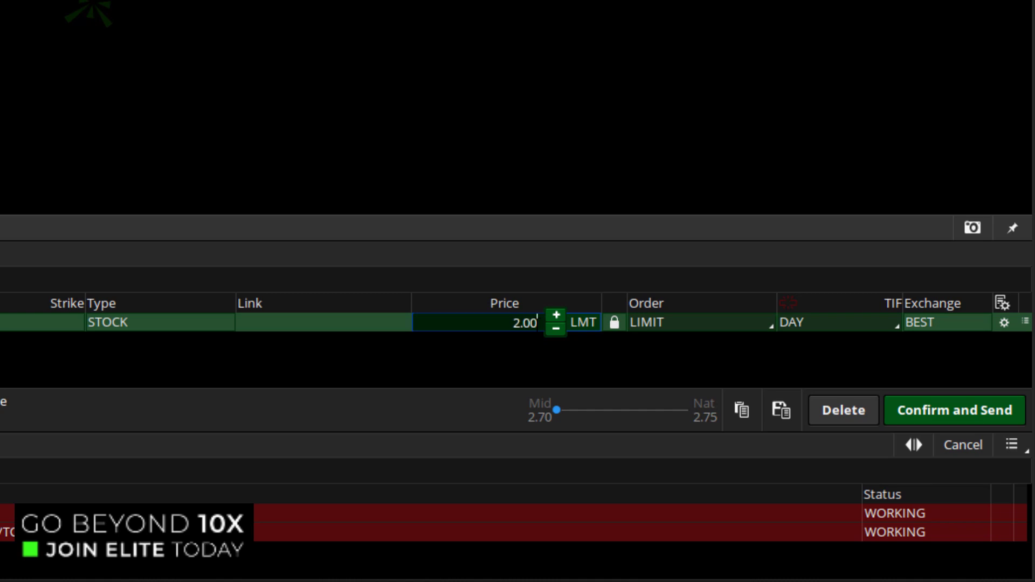
left_click(838, 323)
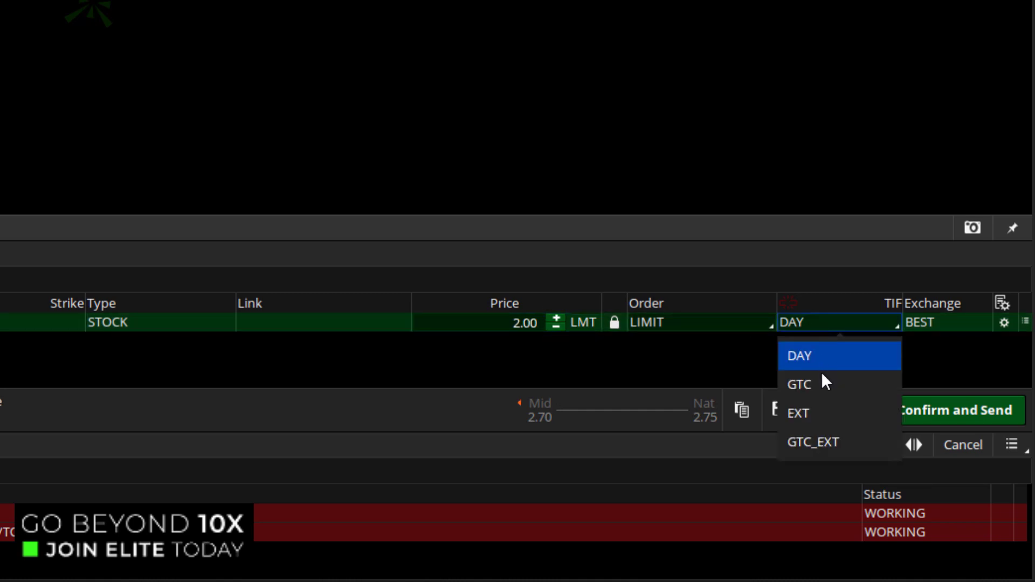
left_click(799, 384)
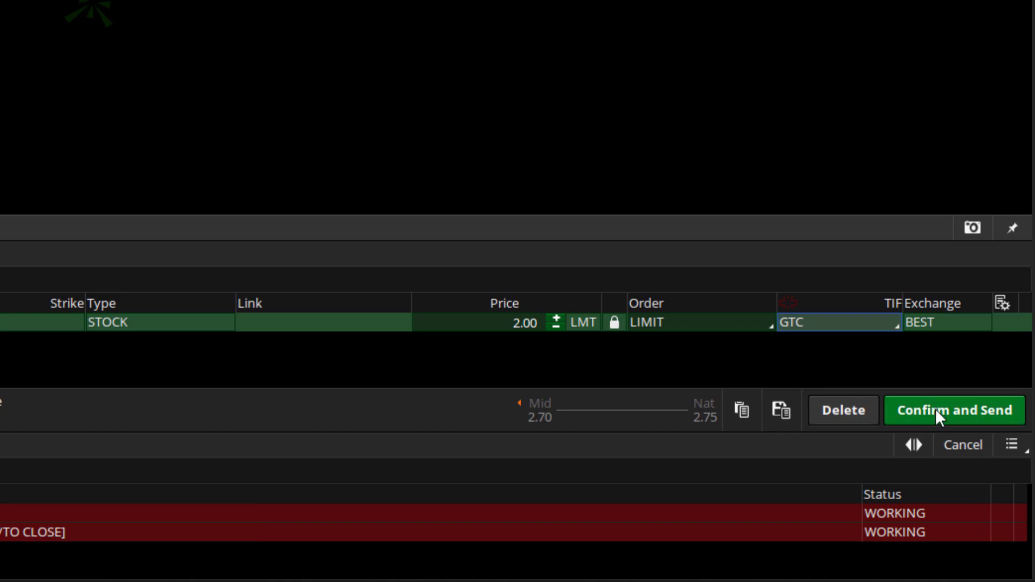
left_click(955, 409)
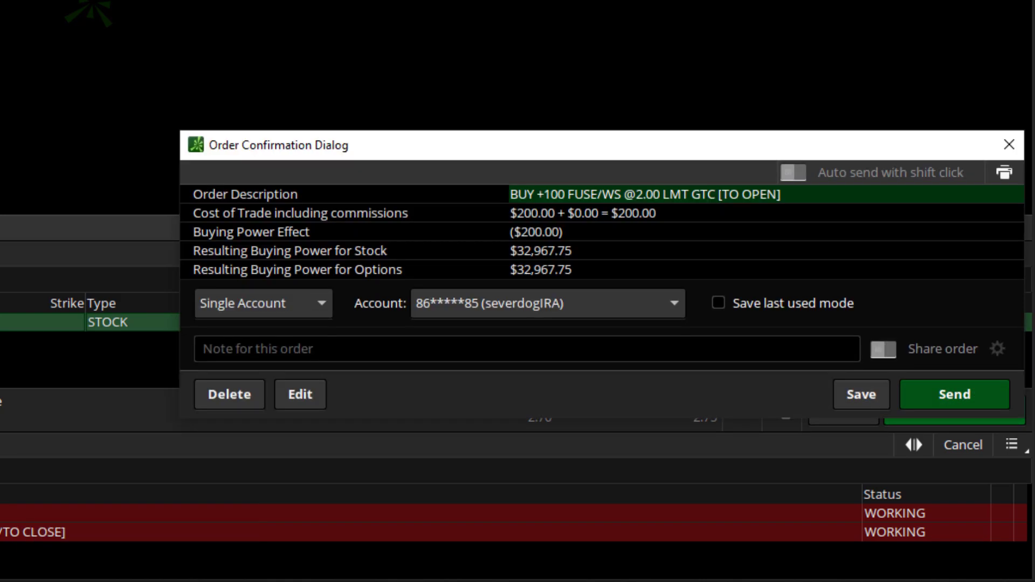